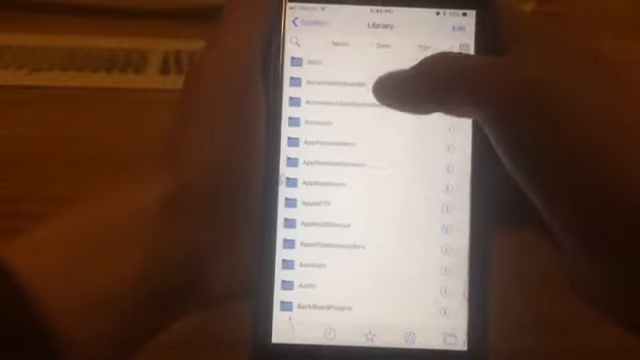
Step: Navigate into SpringBoard.app under CoreServices and scroll to its language folders
scroll("down", 3)
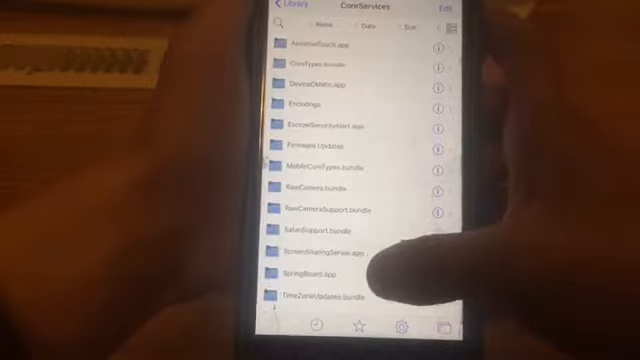
left_click(330, 270)
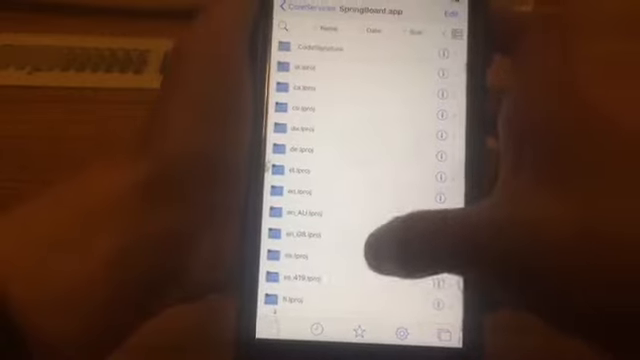
scroll("down", 3)
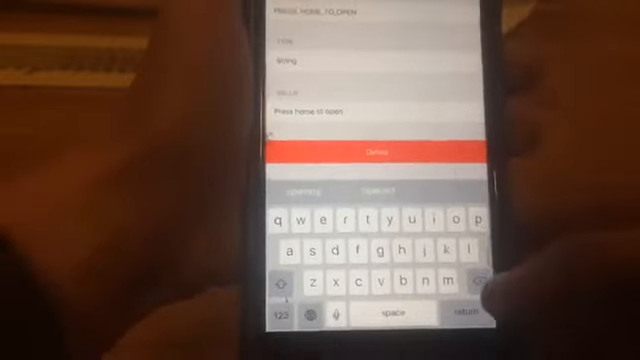
Step: Edit the PRESS_HOME_TO_OPEN entry's Value field with custom wording
key("home")
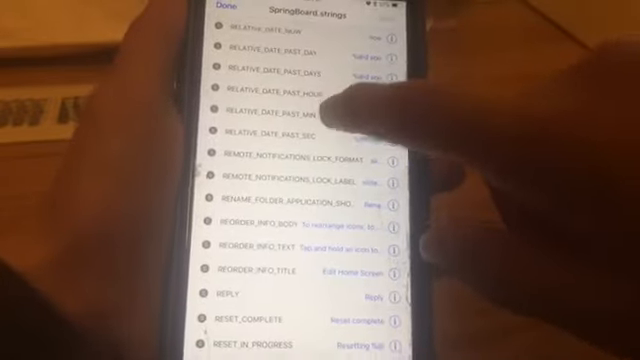
Step: Scroll SpringBoard.strings down to the PRESS_HOME_TO_OPEN and PRESS_HOME_TO_UNLOCK entries
scroll("down", 3)
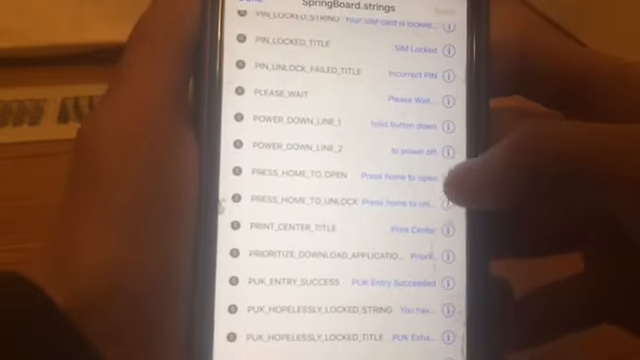